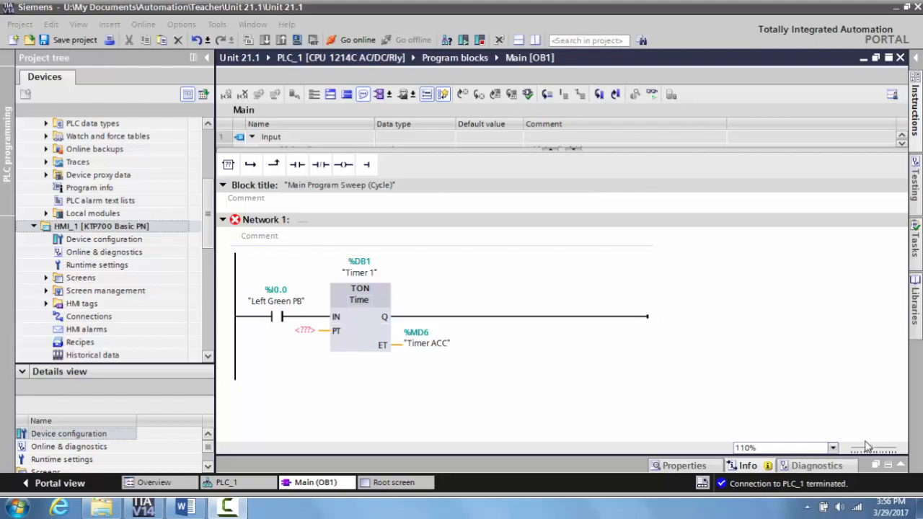
mouse_move(858, 418)
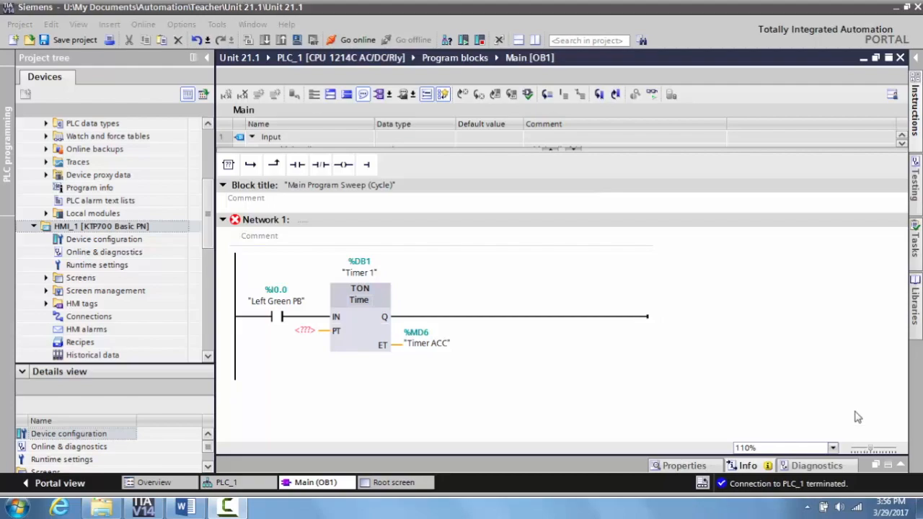
mouse_move(396, 417)
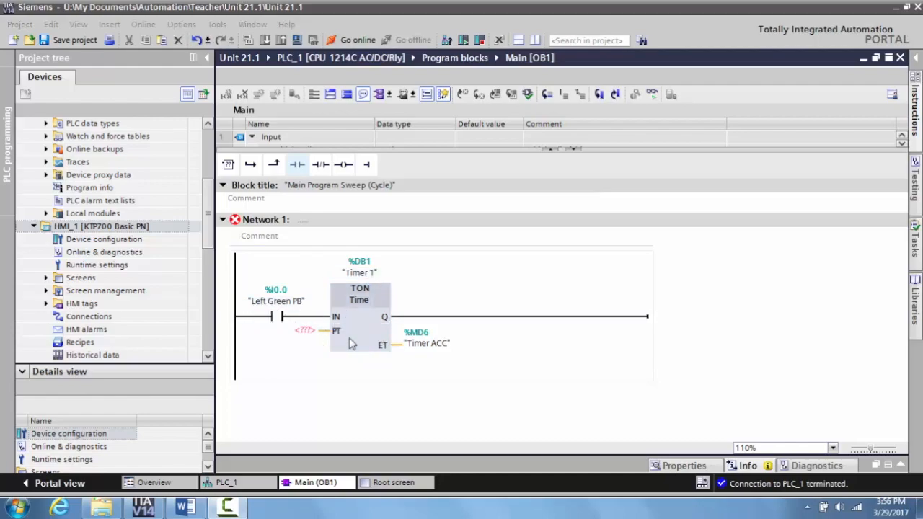
Give the TON timer a T#10S preset at PT, keeping Timer ACC on the elapsed-time output.
click(427, 343)
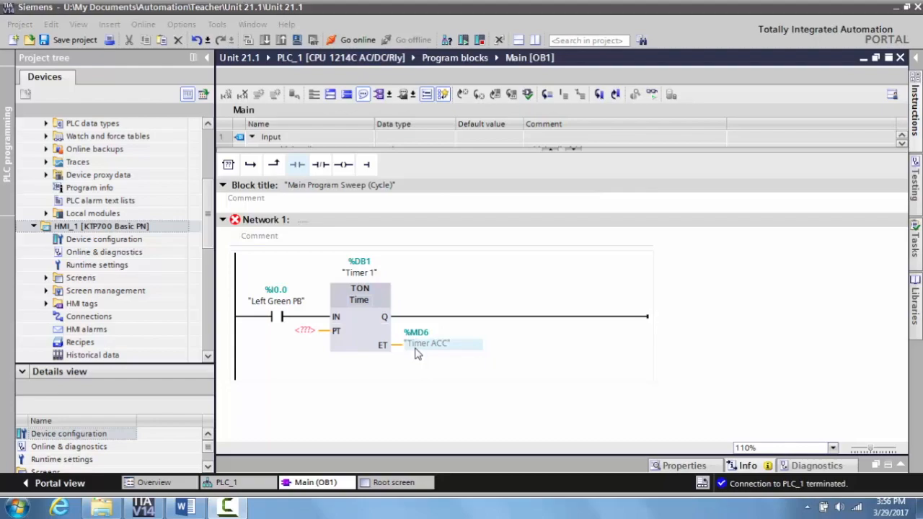
mouse_move(423, 352)
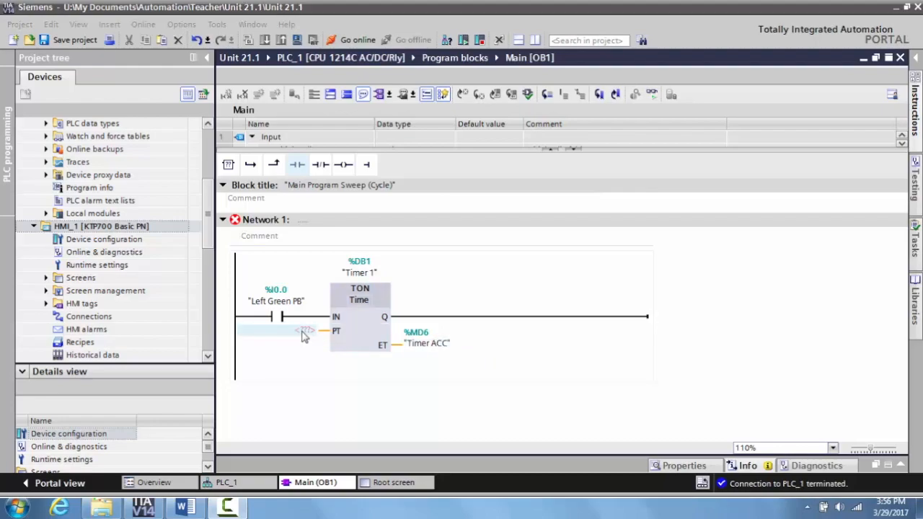
click(303, 330)
text(T#10S)
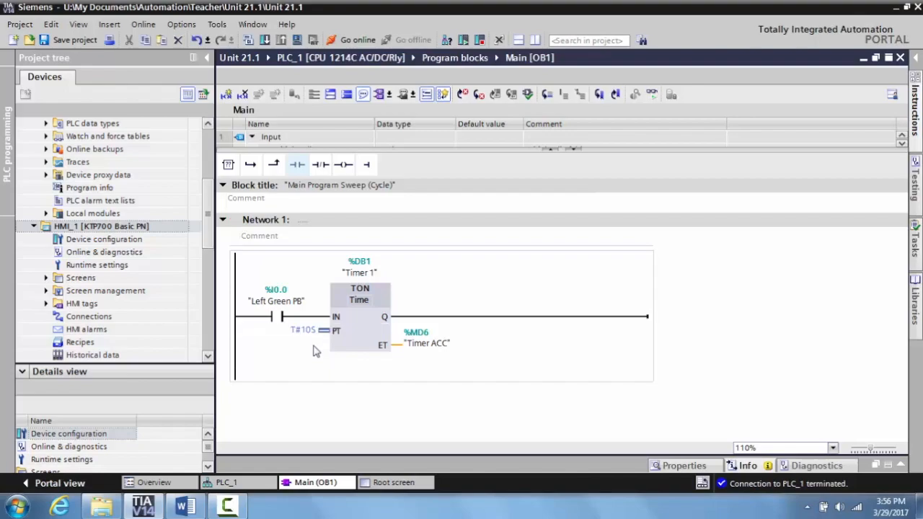
click(303, 331)
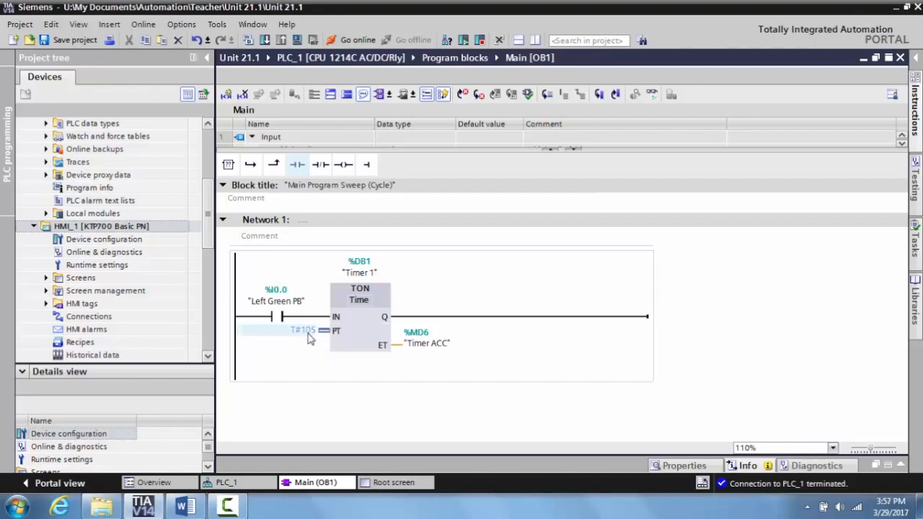
mouse_move(311, 339)
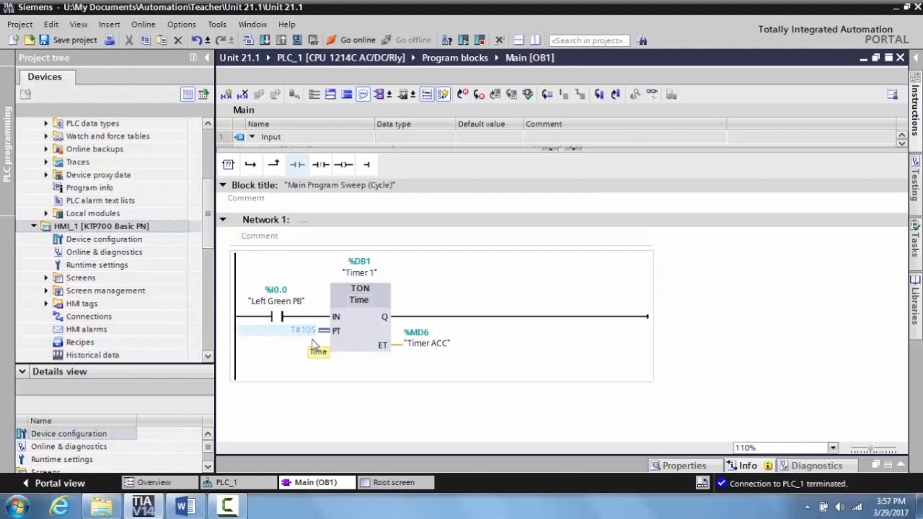
click(395, 482)
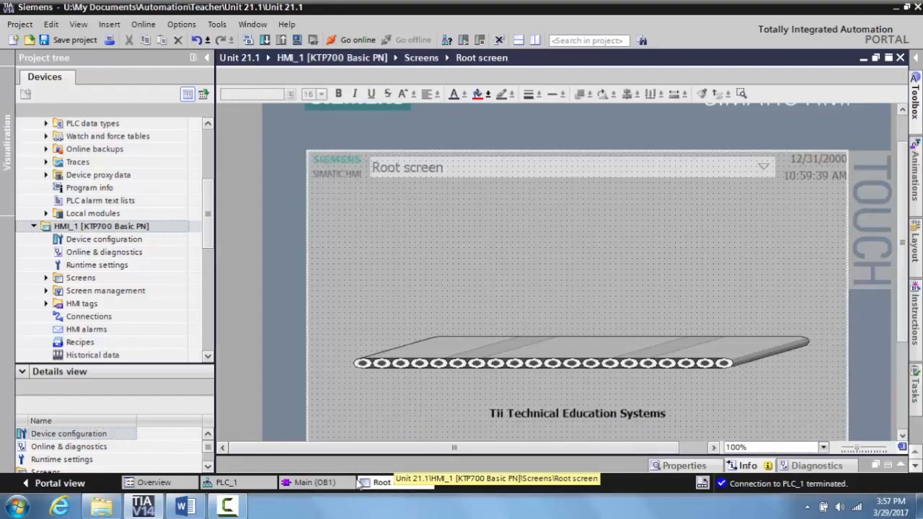
Select the conveyor graphic on the Root screen and bring the Motors graphics into view.
click(580, 353)
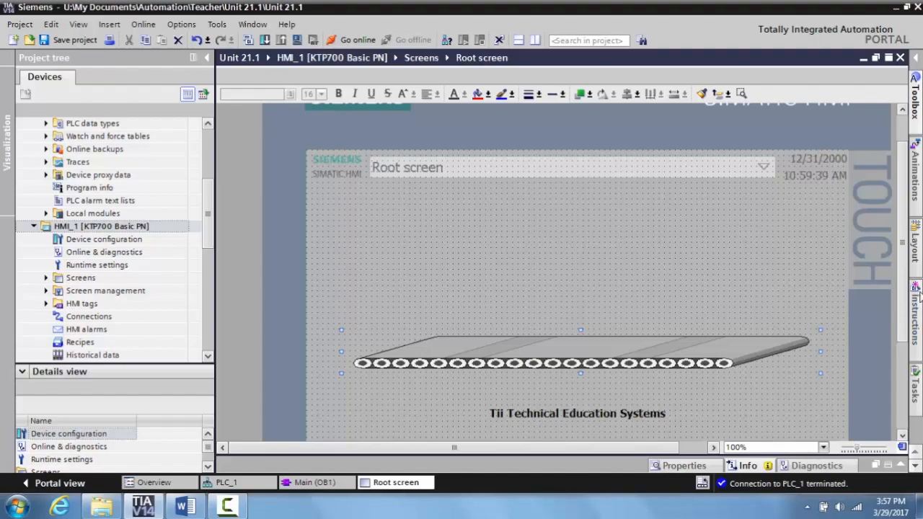
scroll(down, 3)
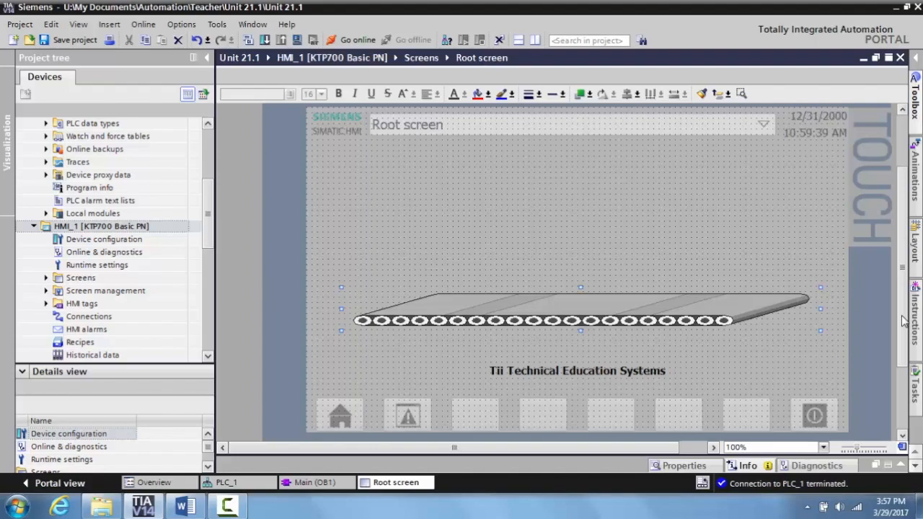
mouse_move(805, 228)
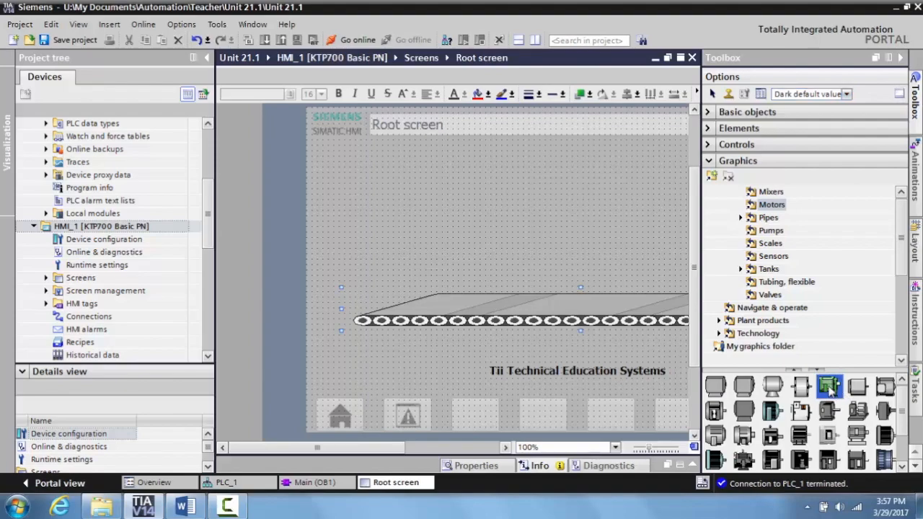
Place a green motor graphic at the conveyor's left end and show its properties.
drag(829, 386, 422, 281)
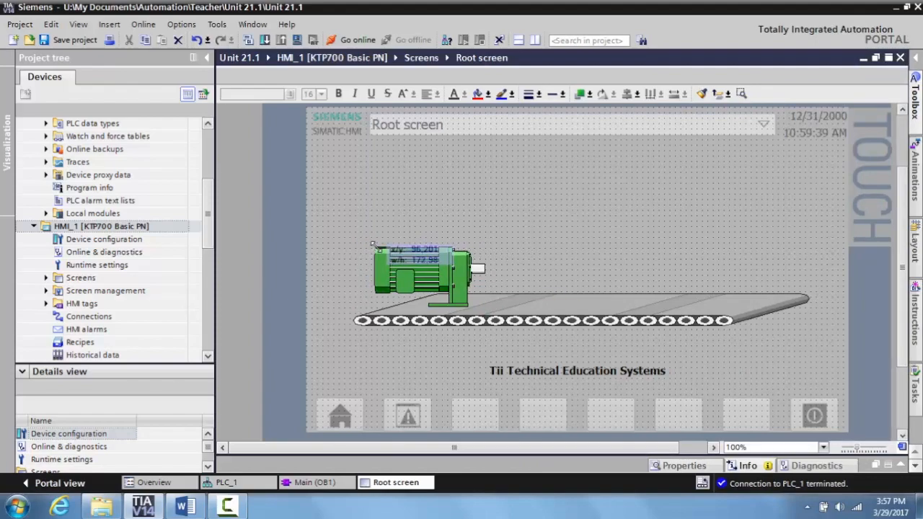
click(426, 281)
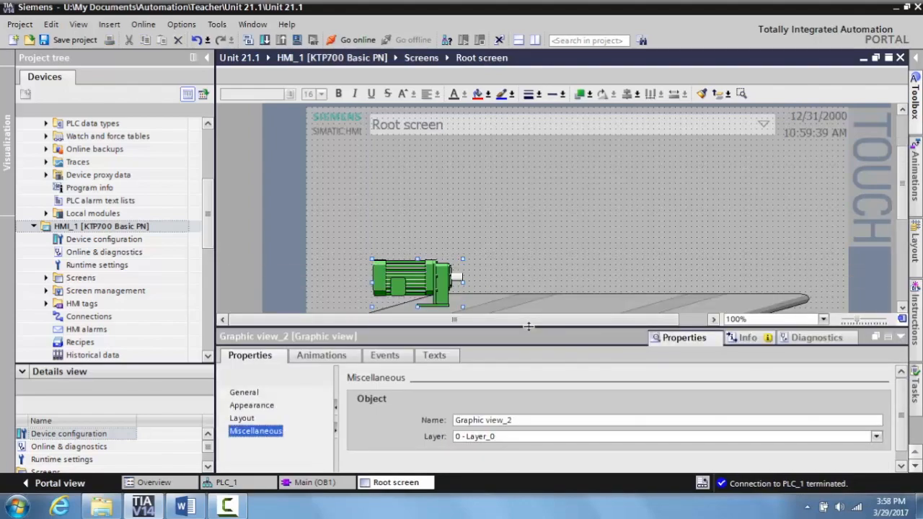
Add a Horizontal movement animation to the motor graphic, spanning X 94 to X 294.
click(243, 393)
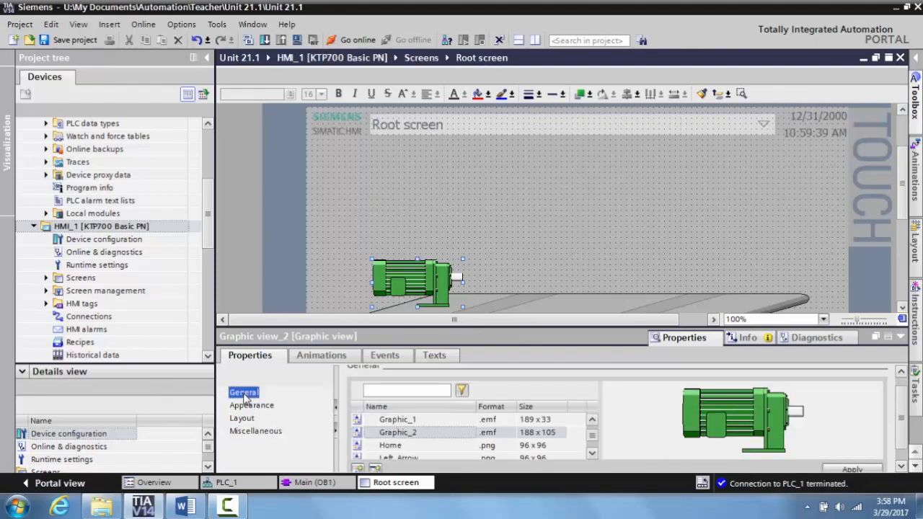
mouse_move(323, 370)
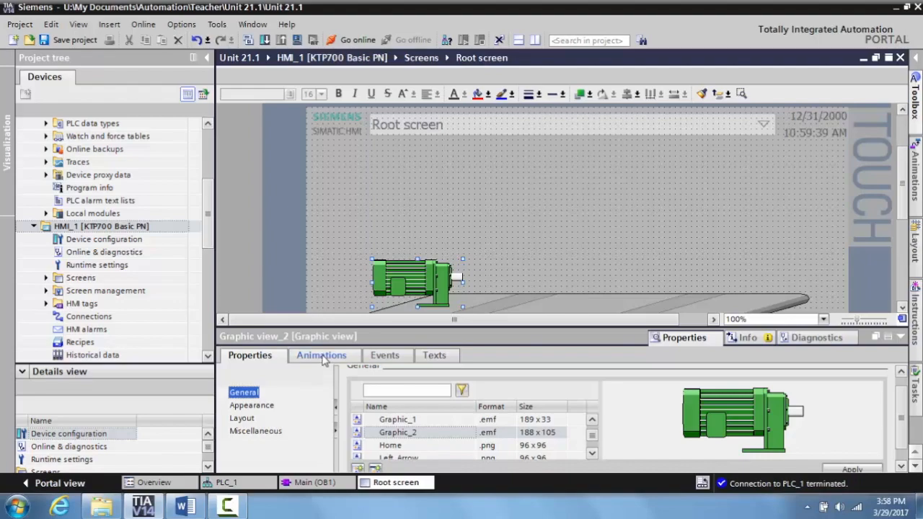
click(321, 355)
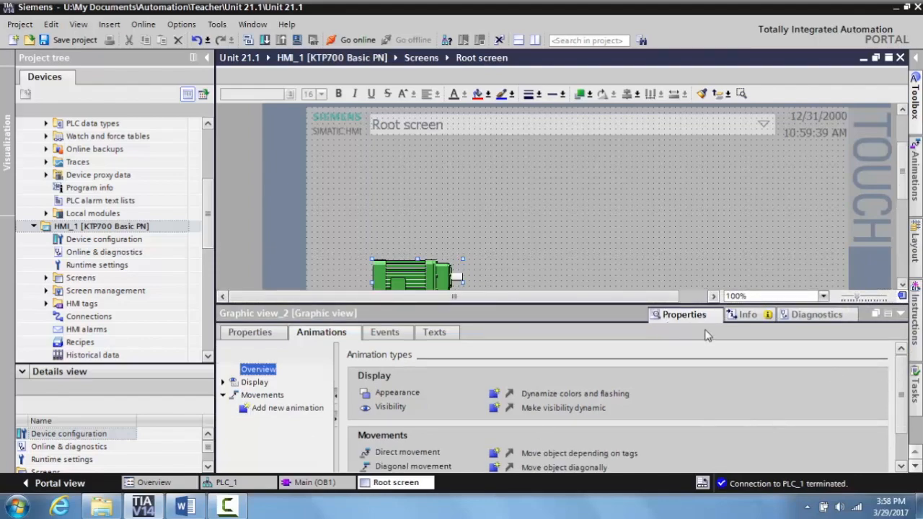
scroll(down, 3)
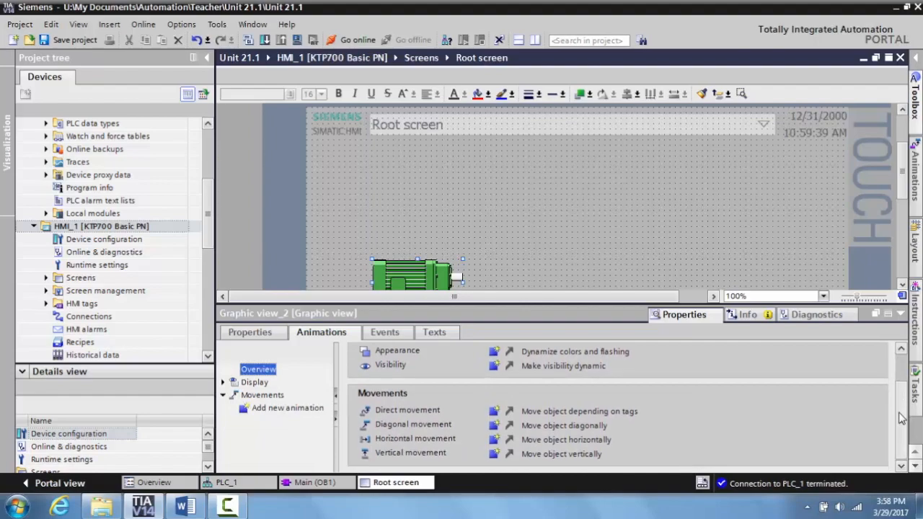
mouse_move(574, 447)
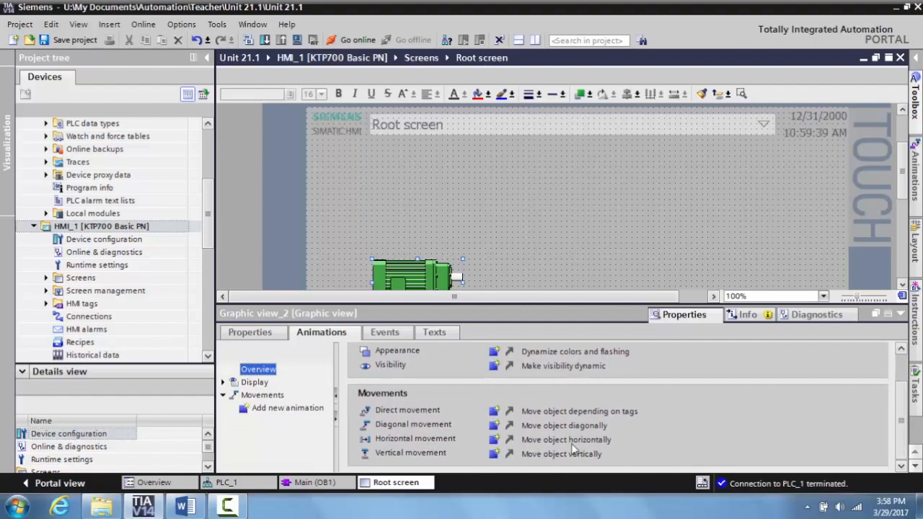
mouse_move(410, 444)
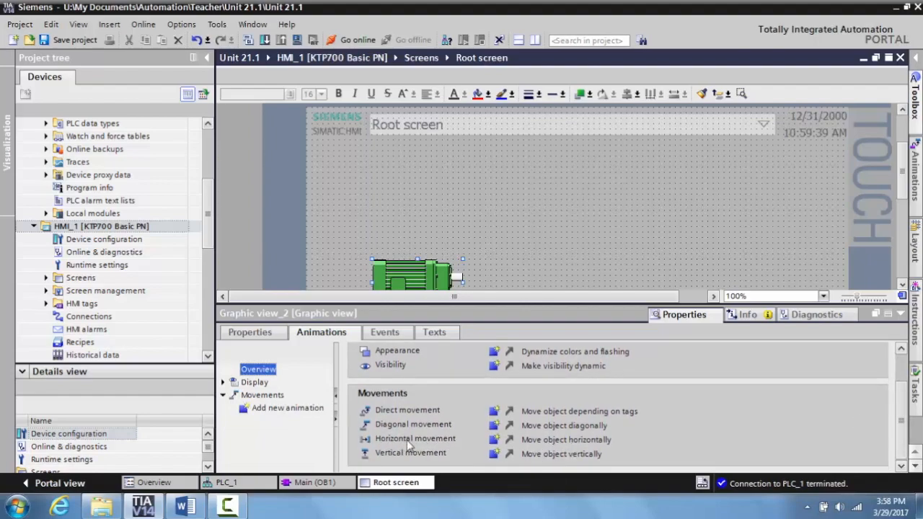
mouse_move(496, 440)
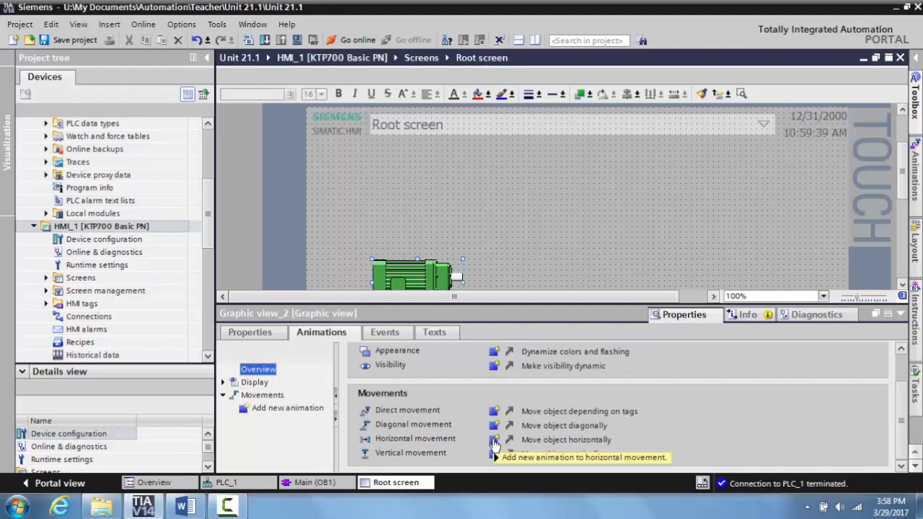
click(494, 440)
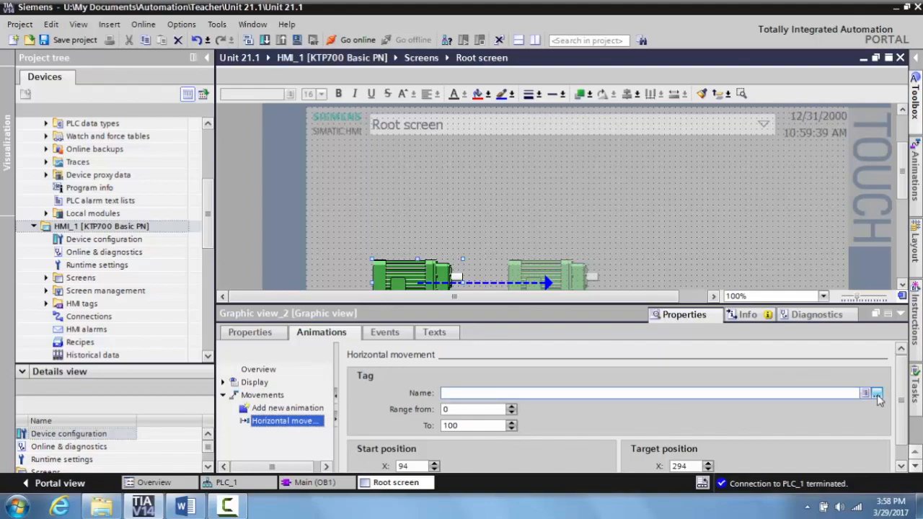
Link the movement animation to the PLC tag Timer ACC from the Default tag table.
click(877, 392)
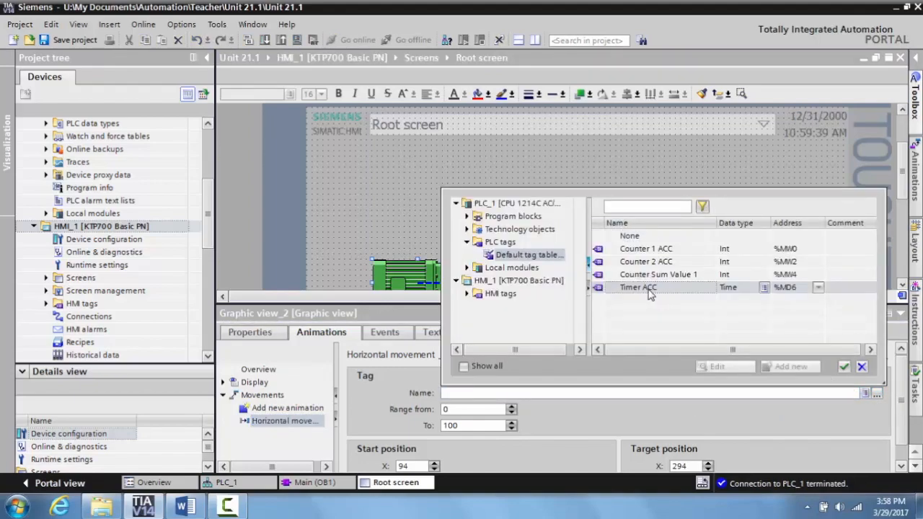
click(499, 242)
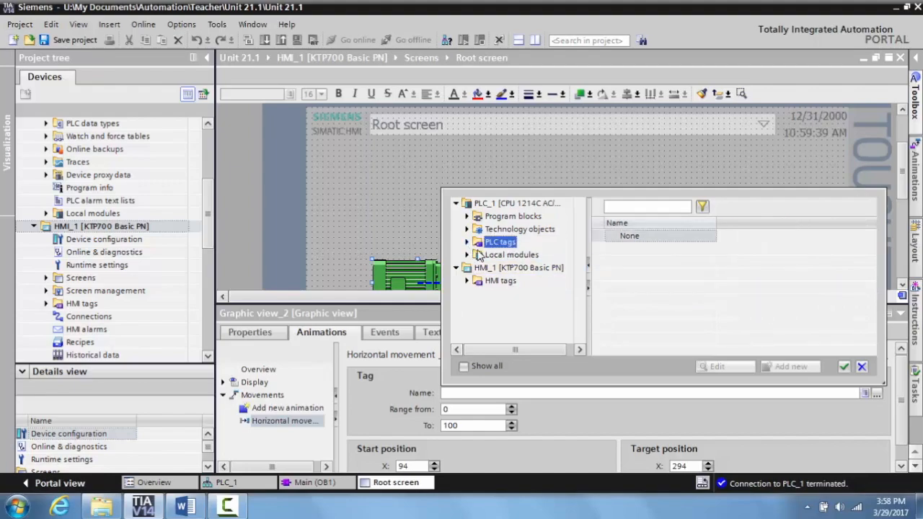
click(468, 243)
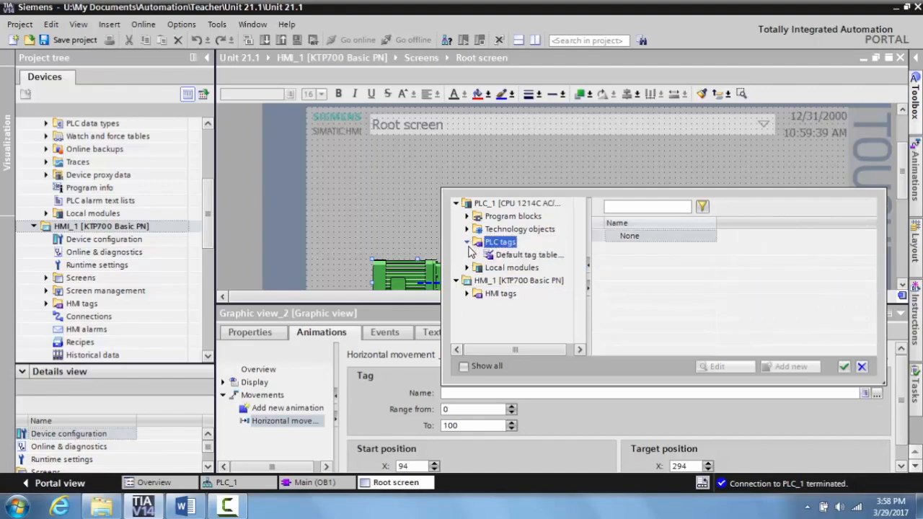
click(528, 254)
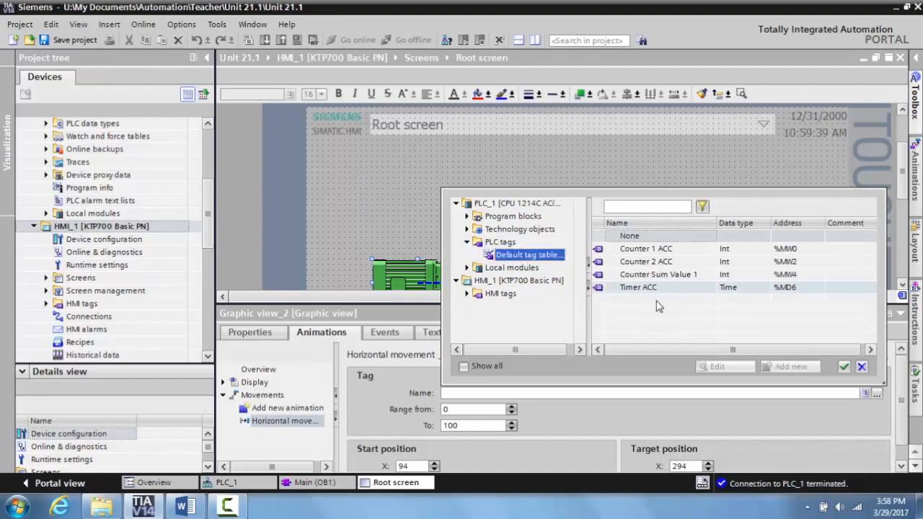
click(637, 287)
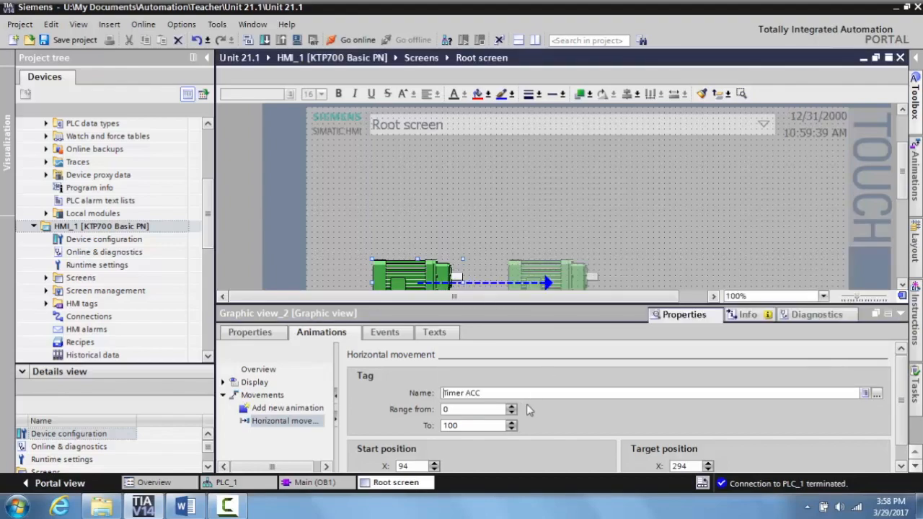
mouse_move(775, 331)
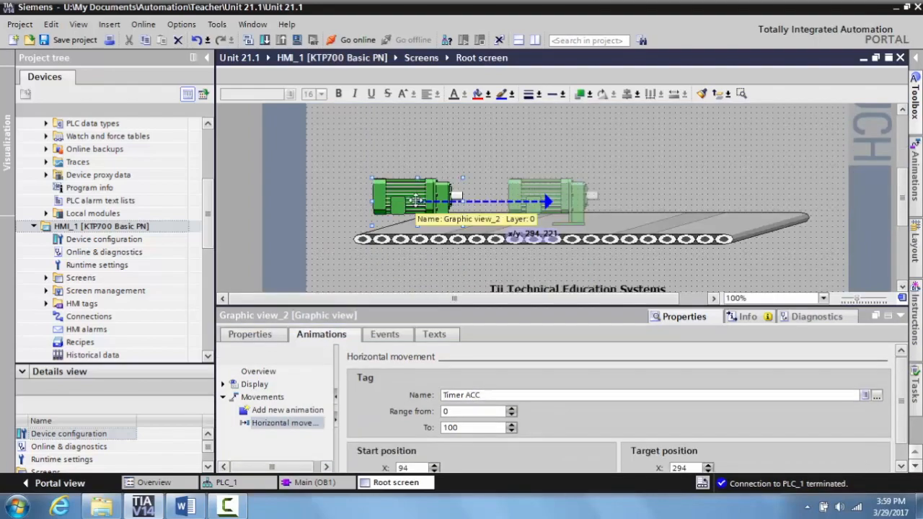
mouse_move(545, 199)
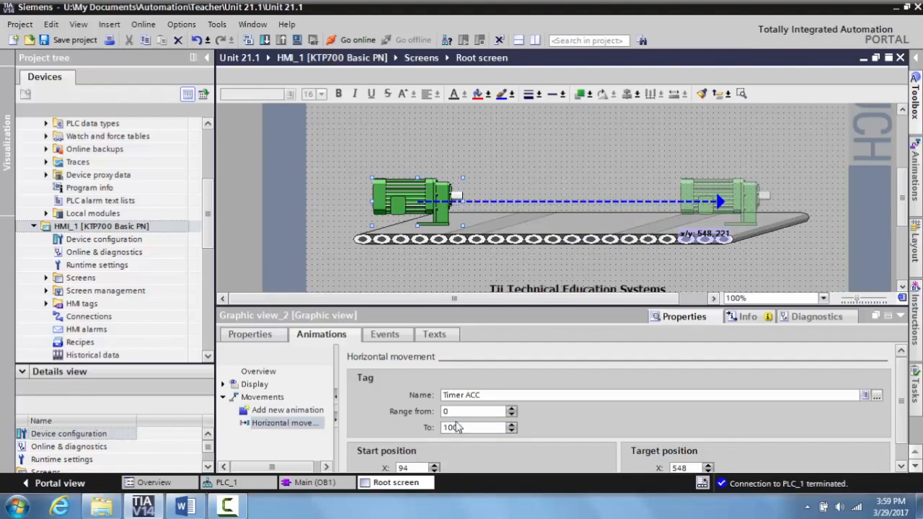
Raise the Timer ACC range maximum to 10000 so the motor reaches X 548 at the conveyor's right end.
click(476, 427)
text(00)
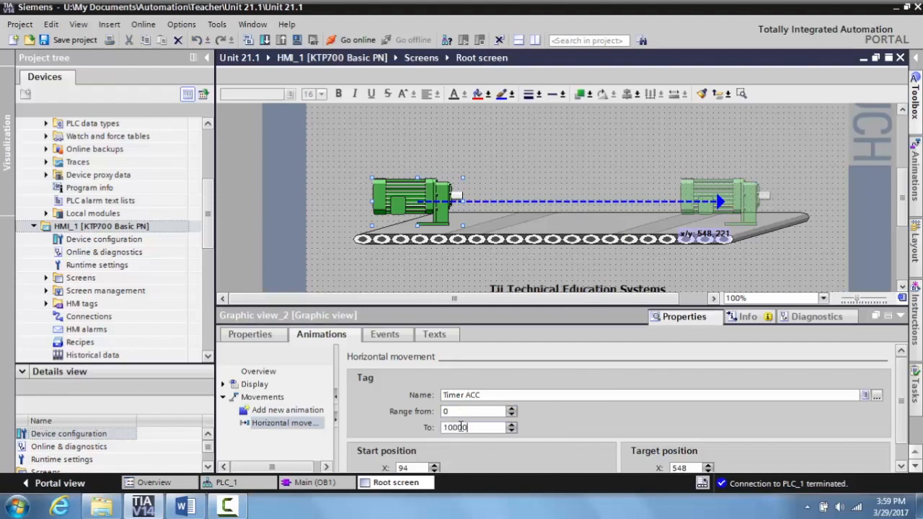
click(284, 423)
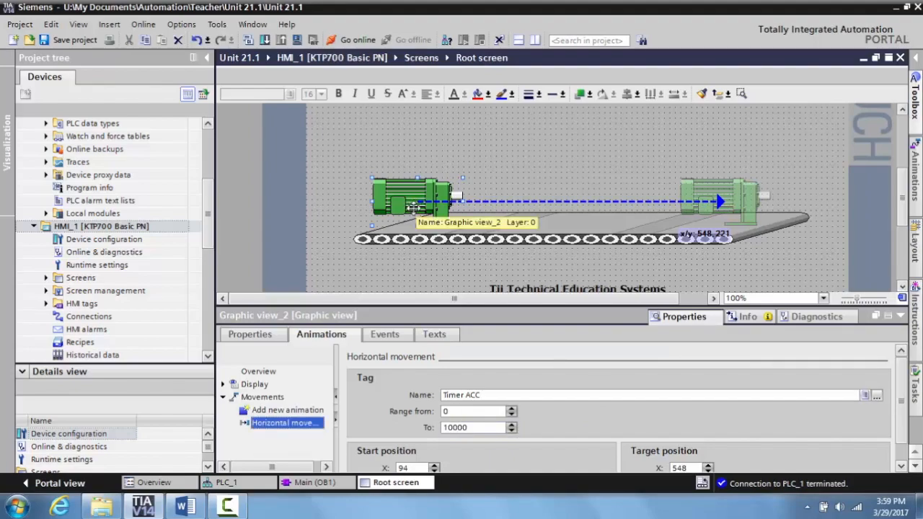
mouse_move(658, 190)
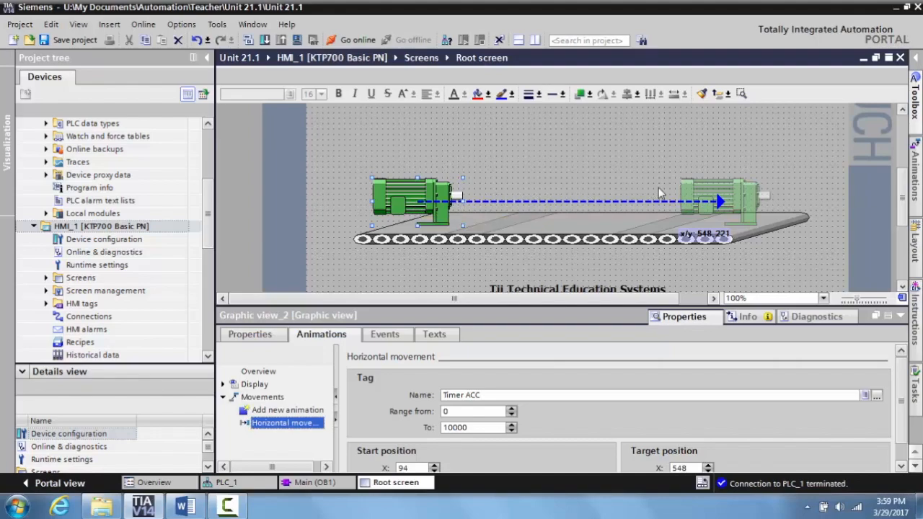
mouse_move(716, 199)
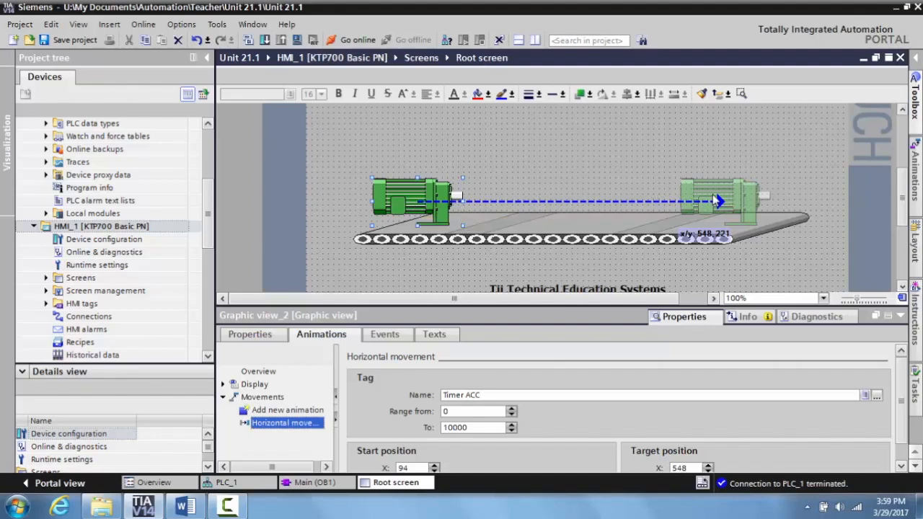
mouse_move(424, 208)
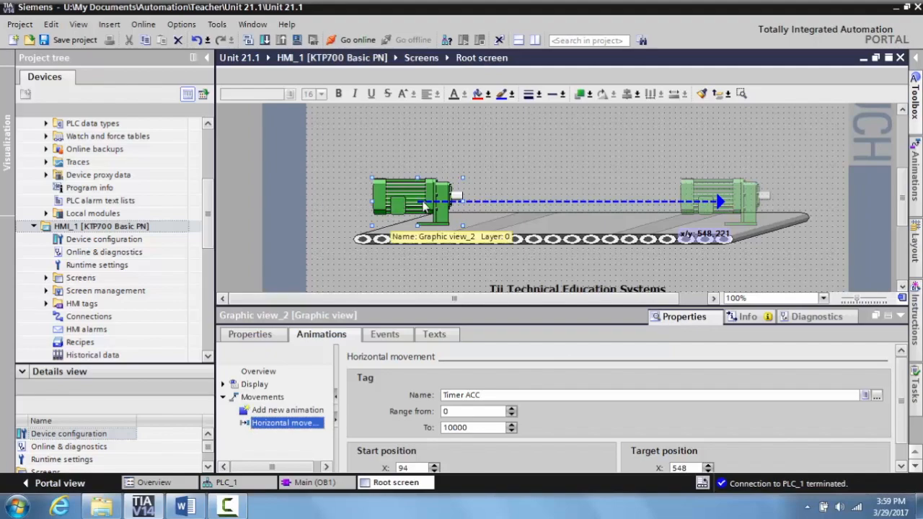
mouse_move(728, 200)
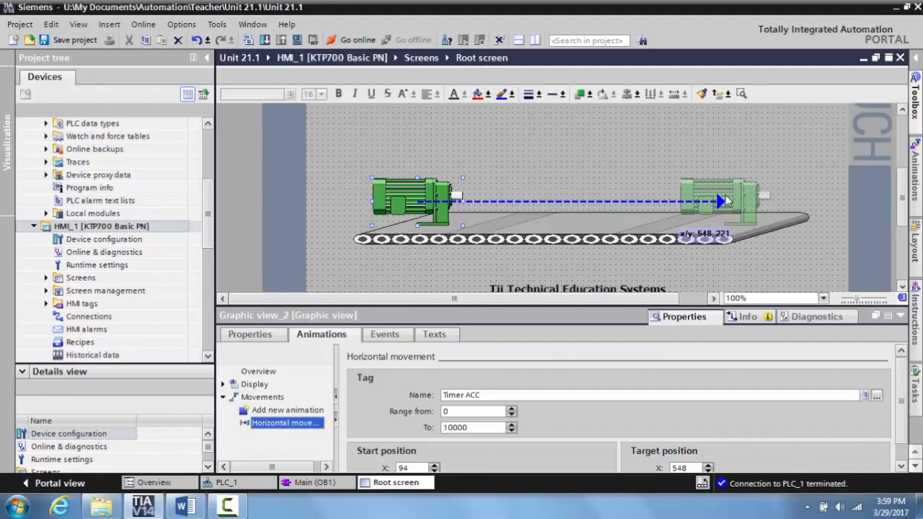
mouse_move(727, 202)
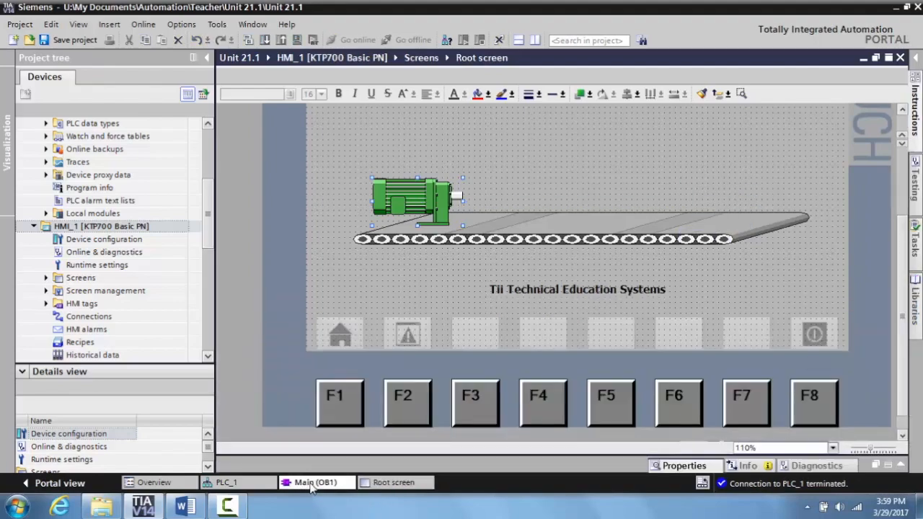
Return to the Main [OB1] ladder network where the TON timer feeds Timer ACC.
click(316, 482)
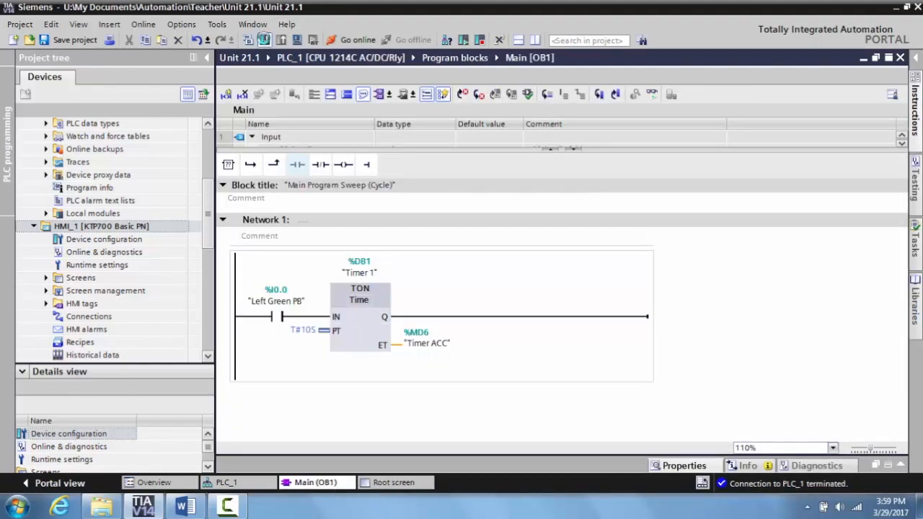
click(265, 40)
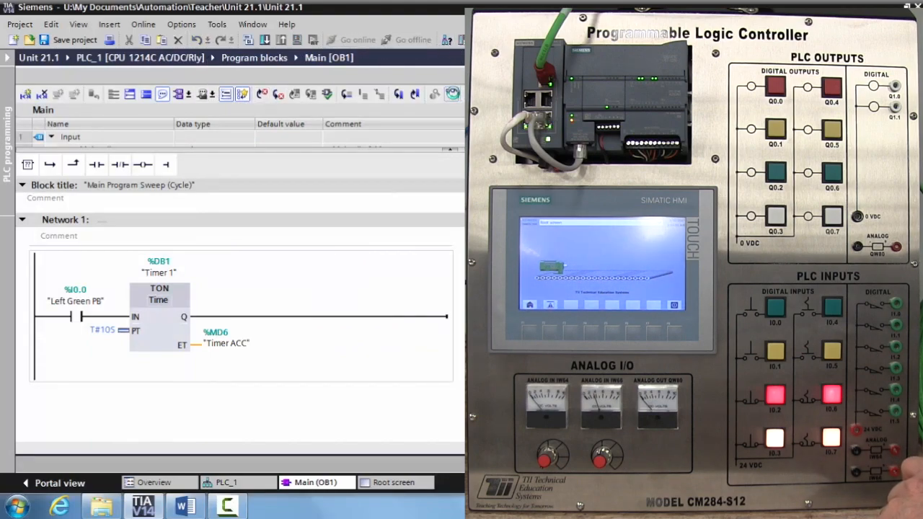
Monitor the timer network online while the touch panel shows the motor on the conveyor.
click(158, 310)
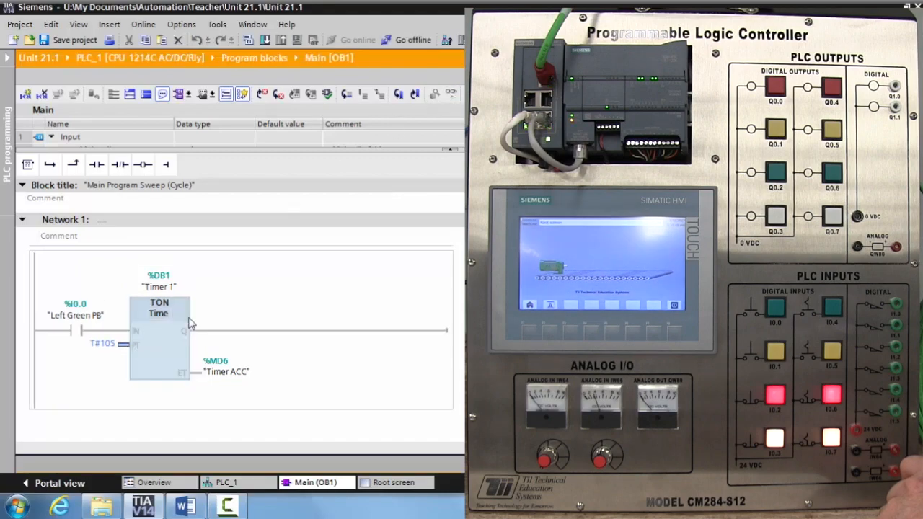